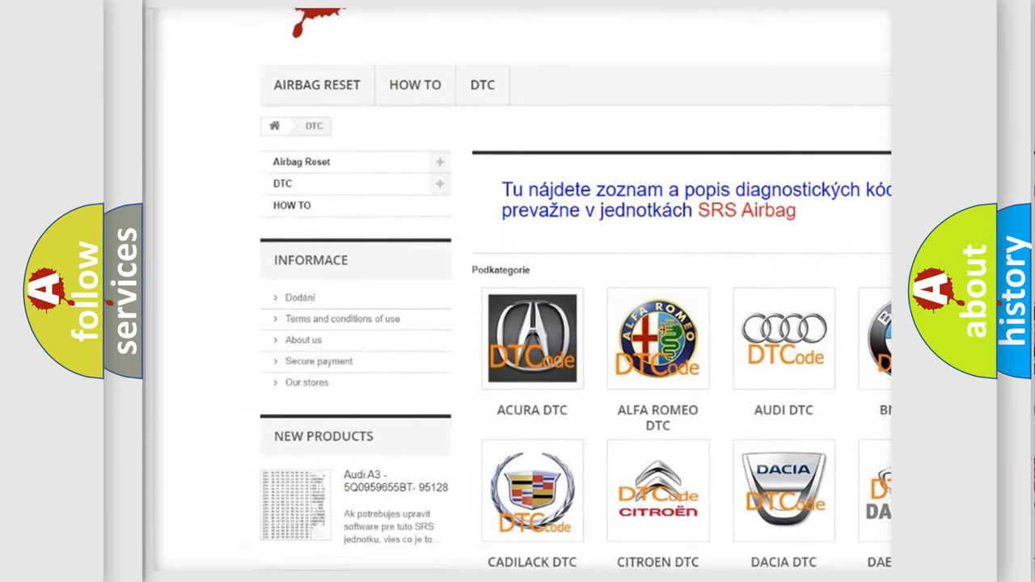
scroll("down", 3)
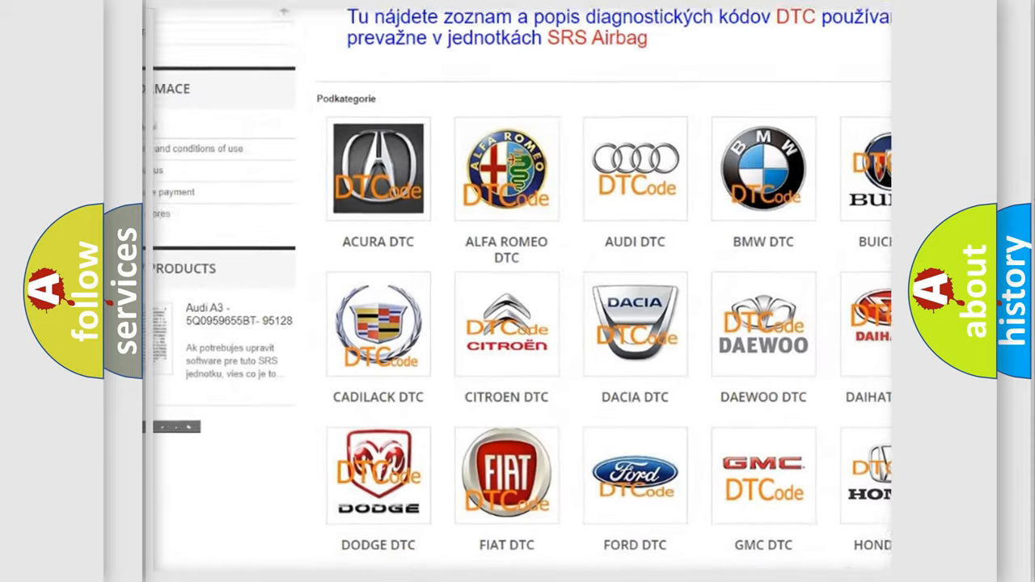
scroll("down", 3)
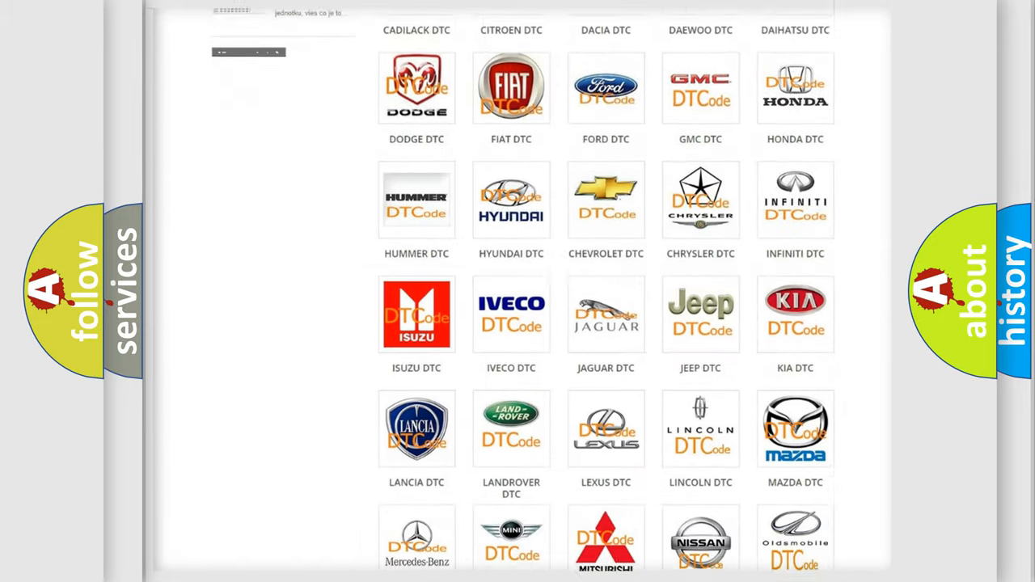
scroll("down", 3)
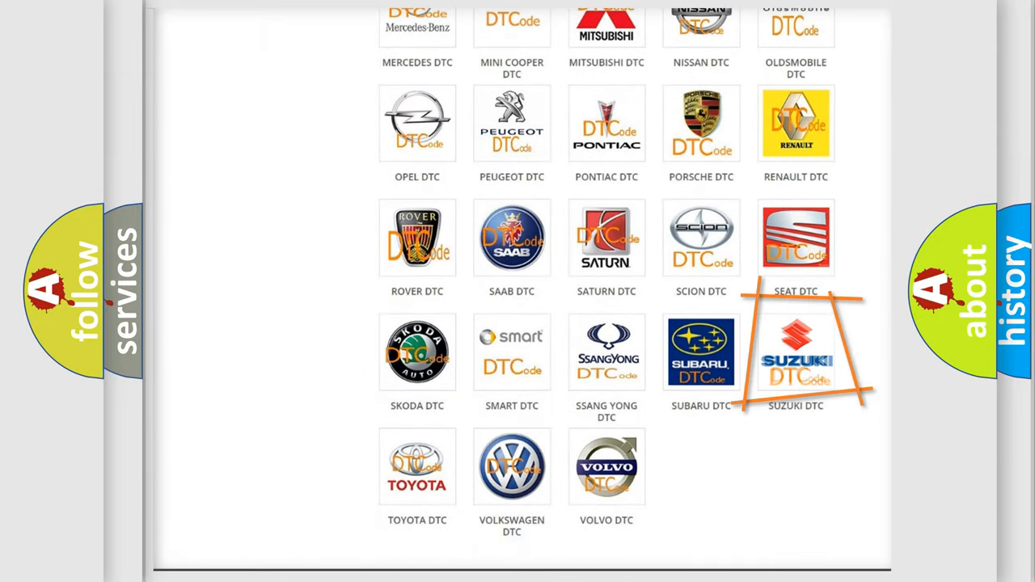